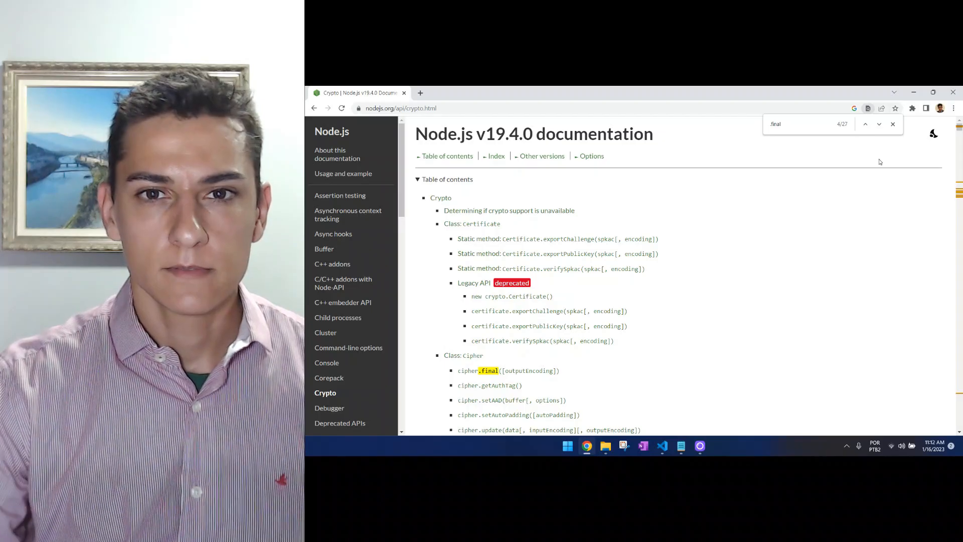
# Bring up AES_node_2.js and scroll through its aes-256-cbc key, IV, encrypt and decrypt code
pyautogui.click(523, 528)
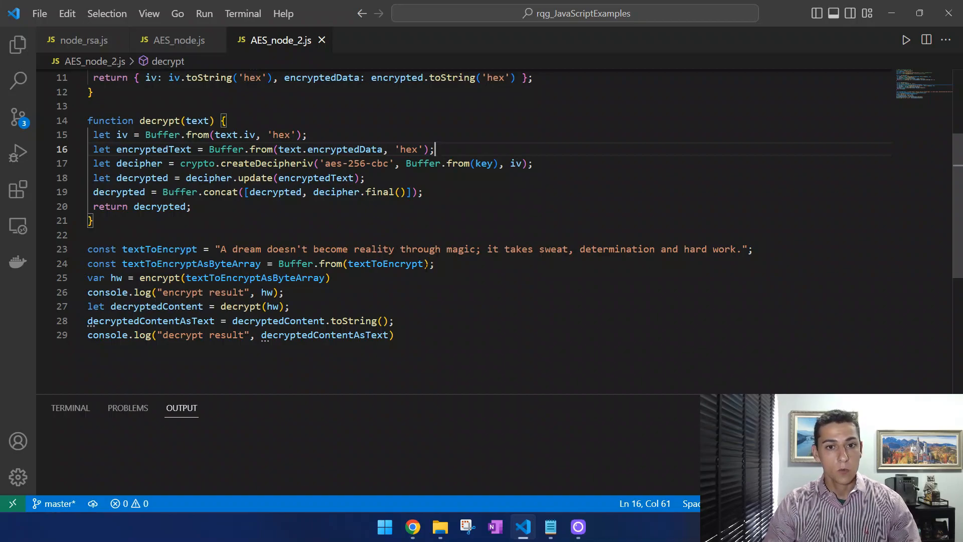
pyautogui.scroll(3)
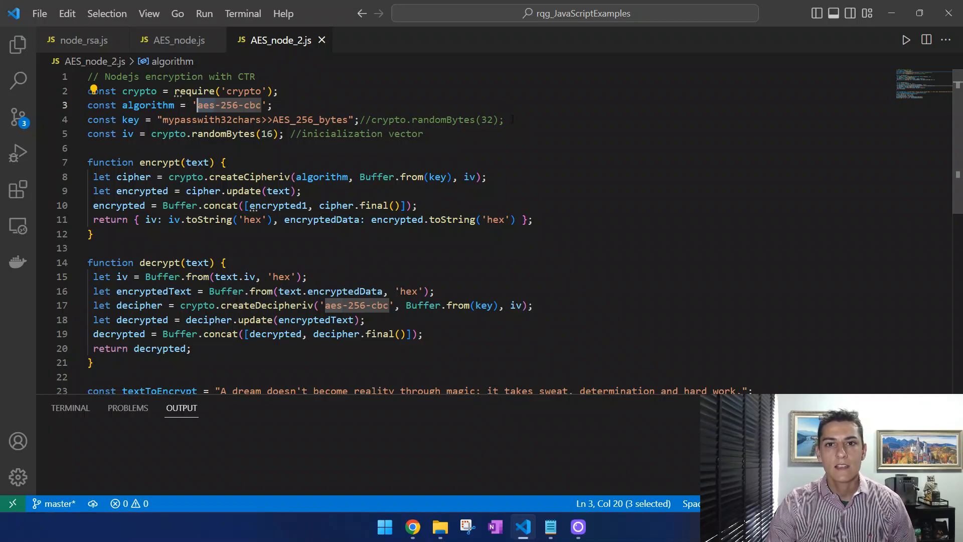
pyautogui.scroll(-3)
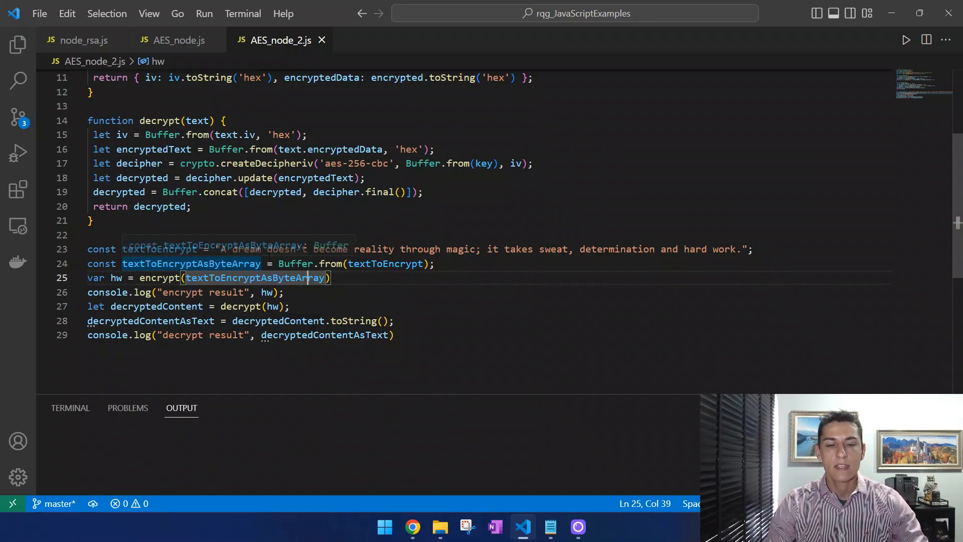
pyautogui.doubleClick(219, 277)
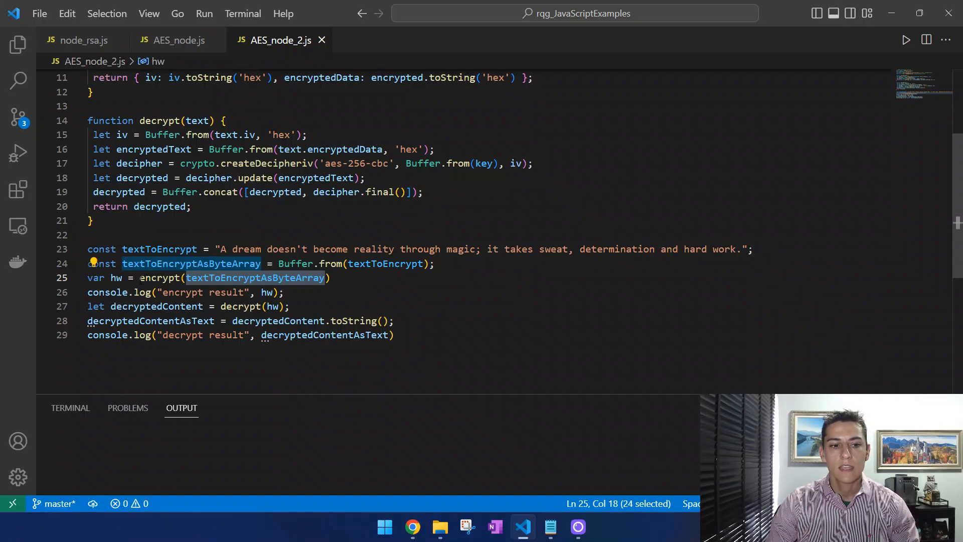
pyautogui.moveTo(161, 277)
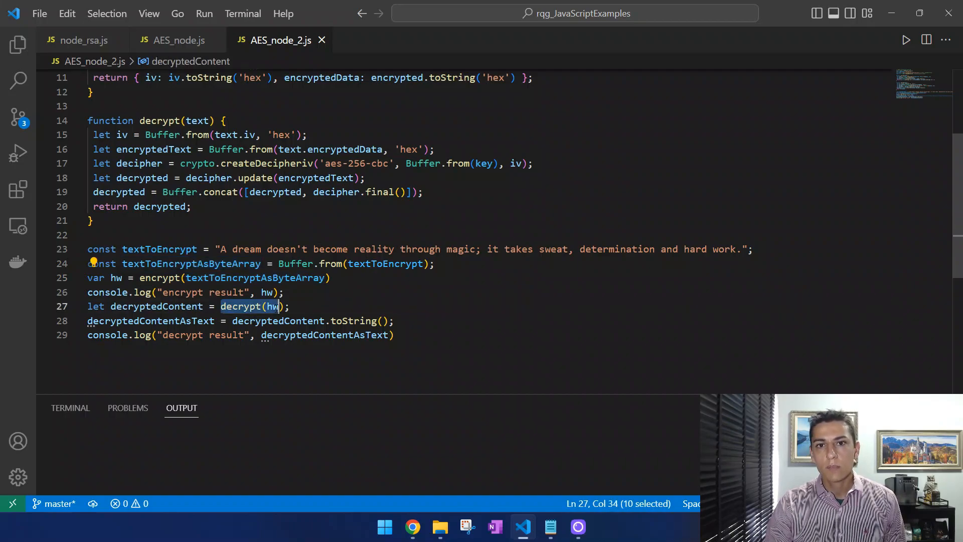
pyautogui.click(275, 306)
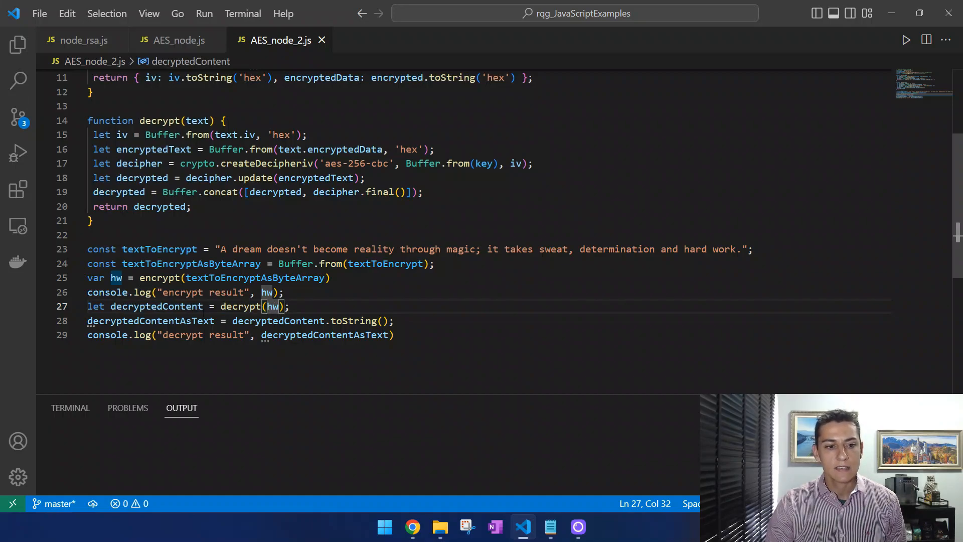
pyautogui.doubleClick(155, 306)
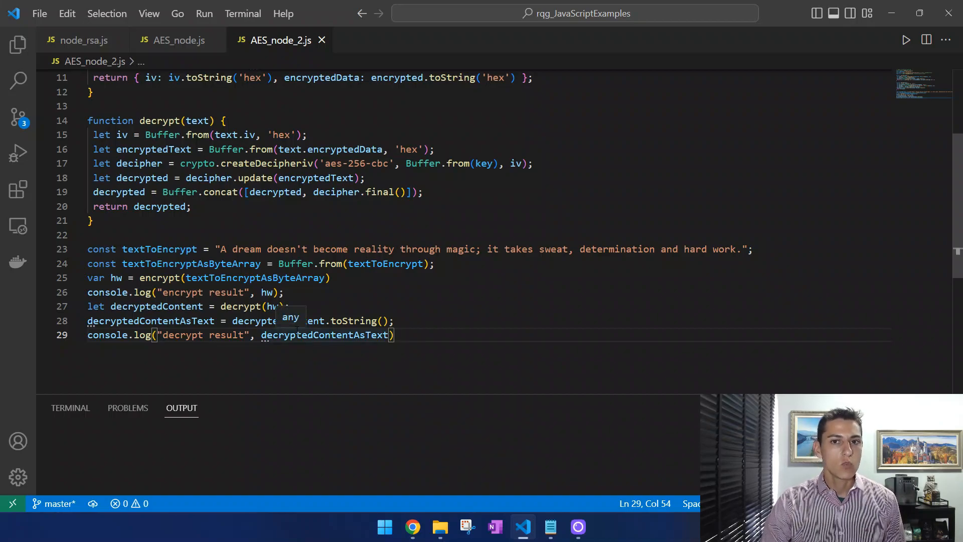
pyautogui.scroll(3)
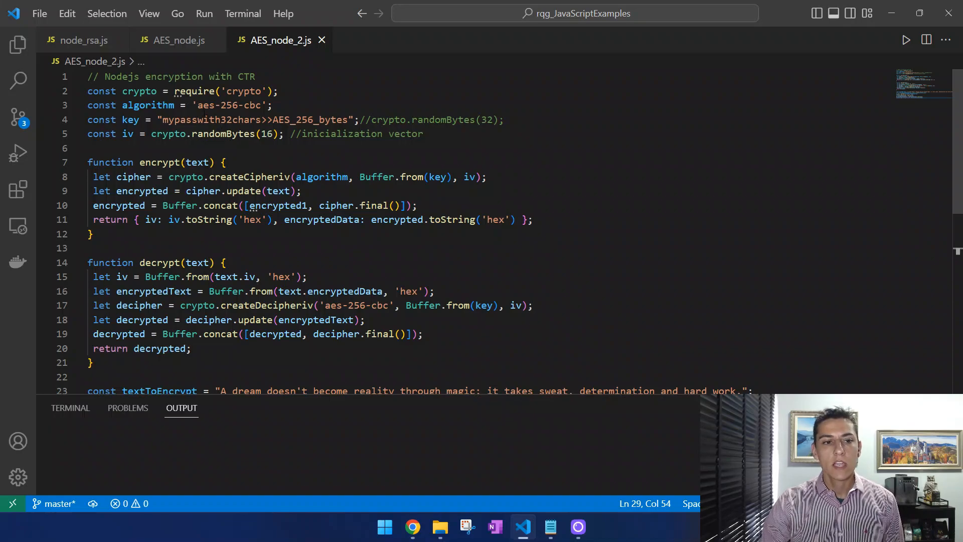
pyautogui.doubleClick(227, 104)
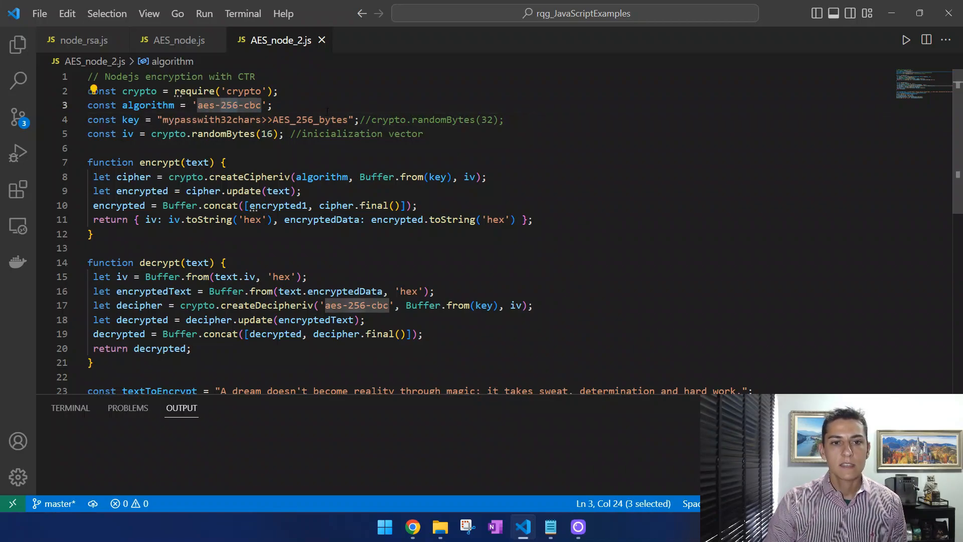
pyautogui.moveTo(632, 132)
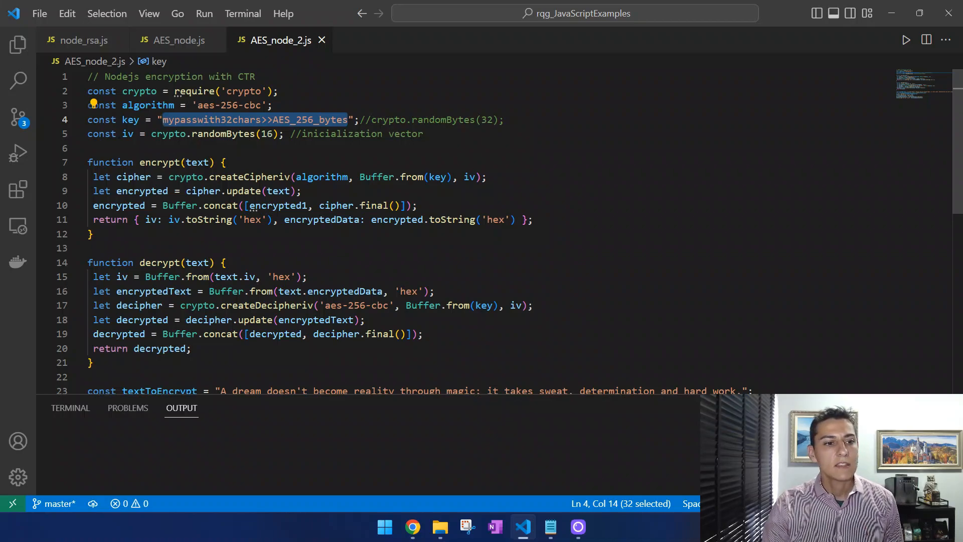
pyautogui.doubleClick(126, 134)
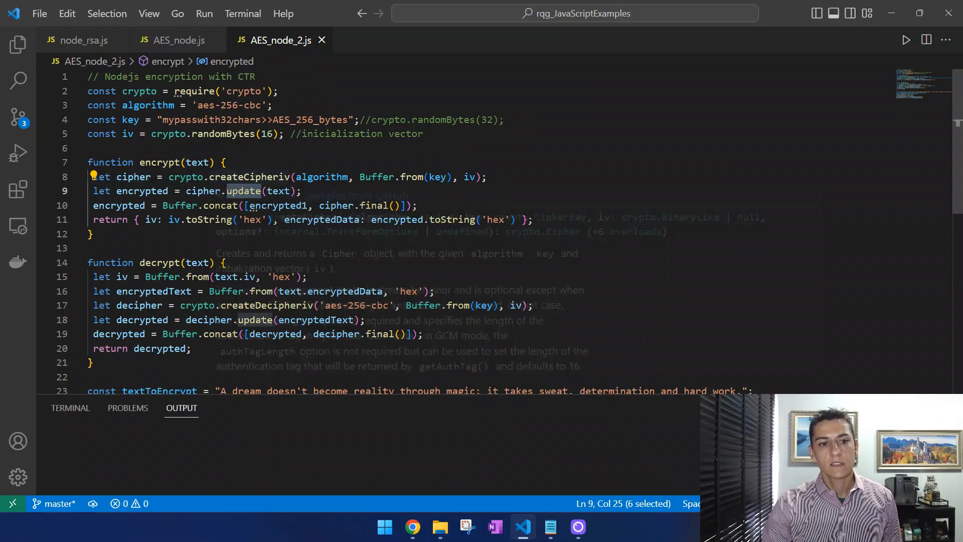
pyautogui.moveTo(326, 165)
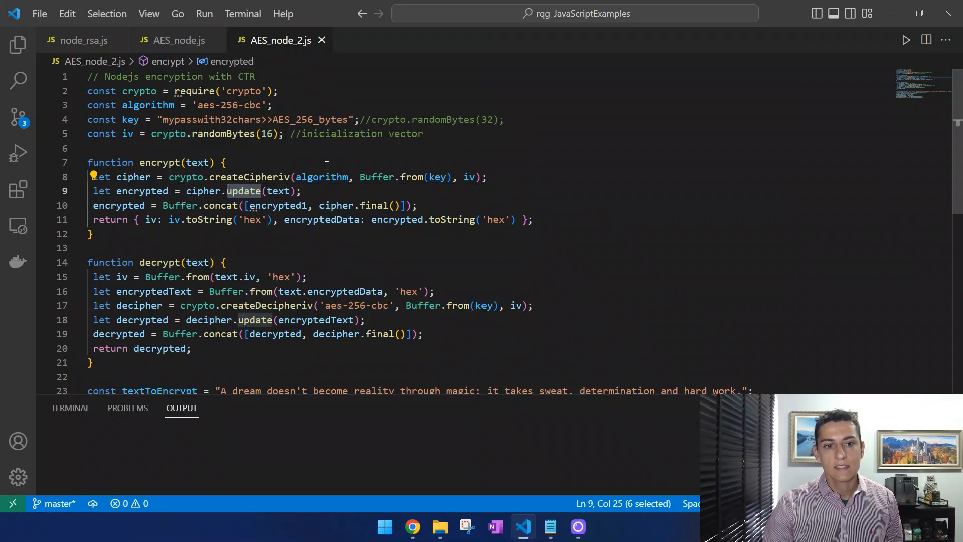
pyautogui.click(226, 162)
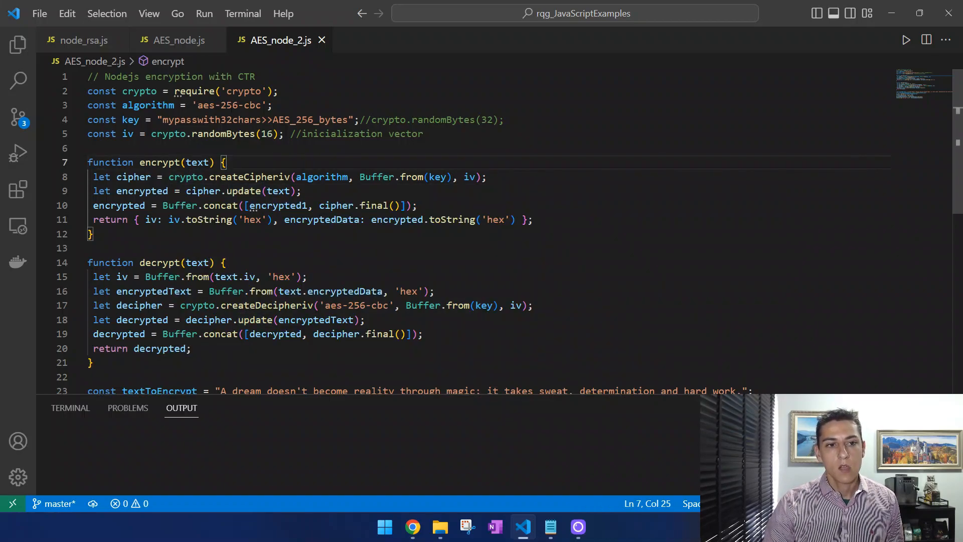
pyautogui.doubleClick(227, 105)
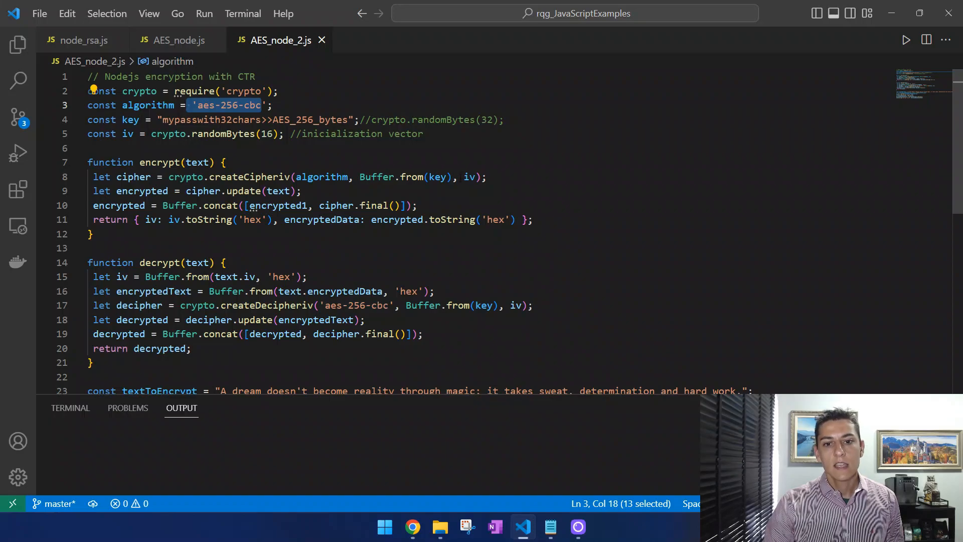
pyautogui.click(301, 191)
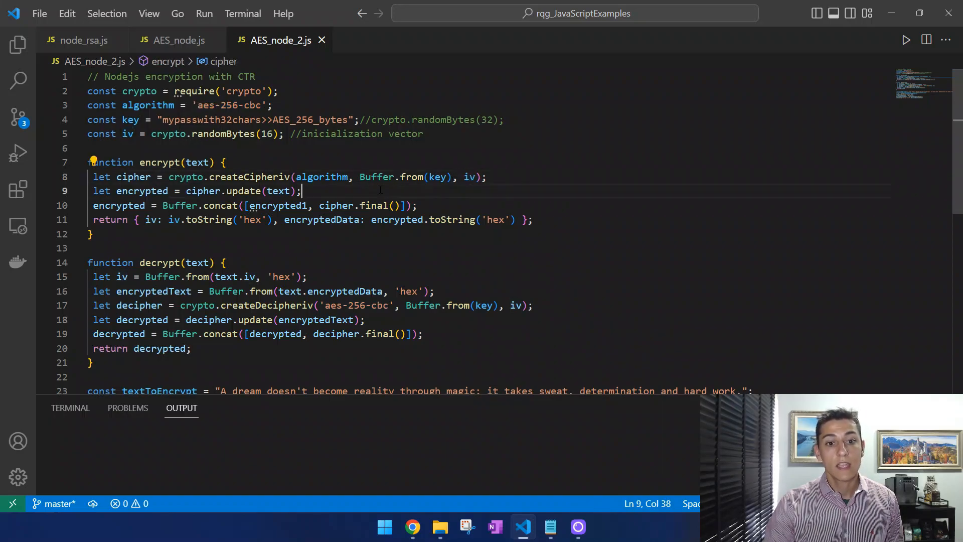
pyautogui.doubleClick(438, 177)
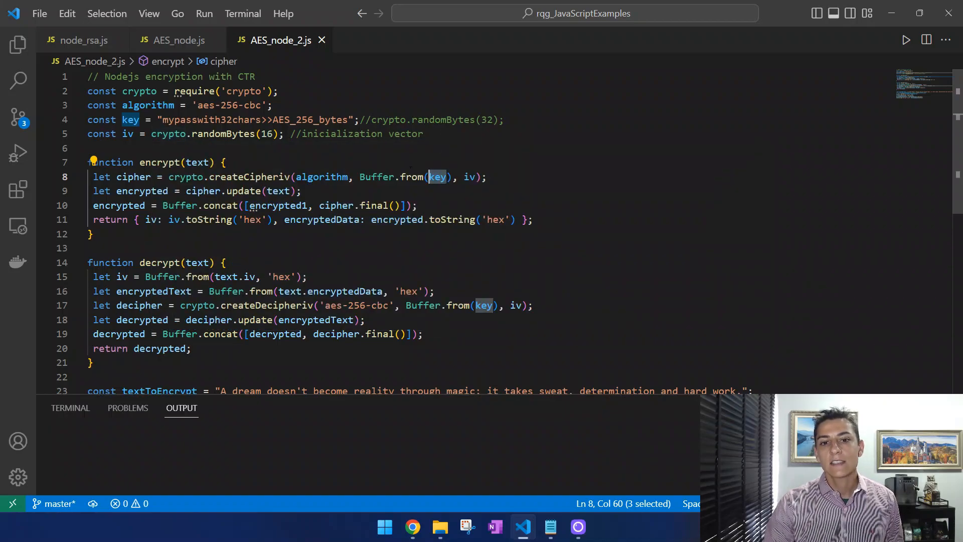
pyautogui.moveTo(438, 177)
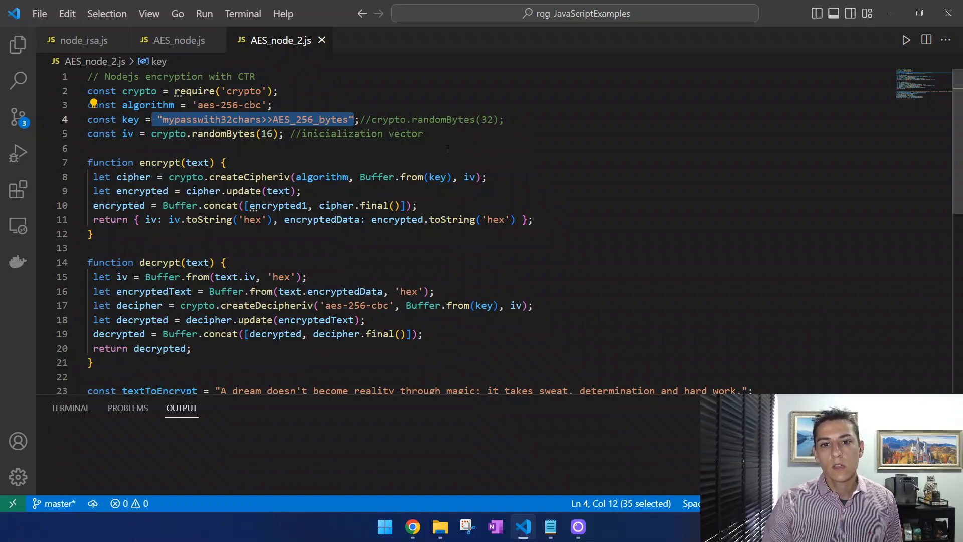
# Place the cursor at the mistyped encrypted1 in the encrypt function's Buffer.concat line
pyautogui.click(437, 177)
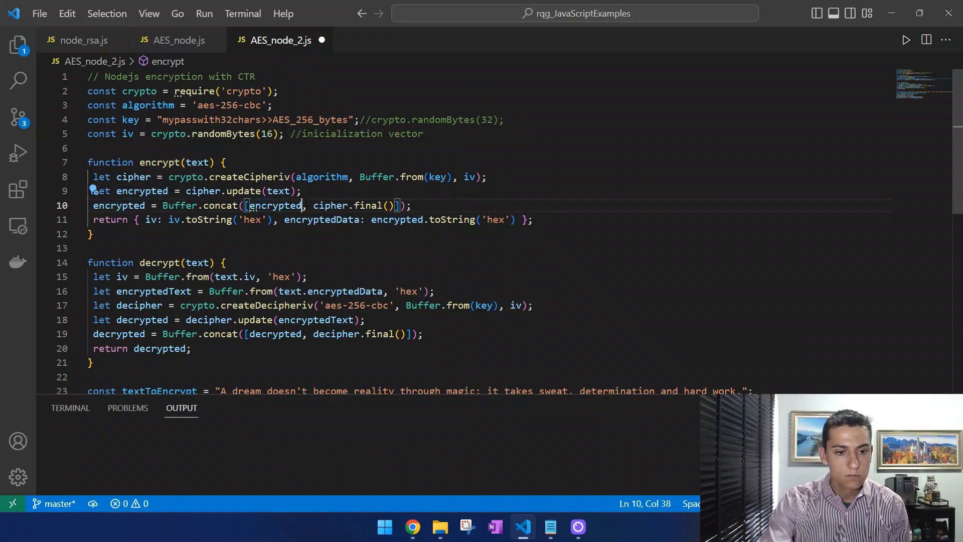
# Save AES_node_2.js with the encrypted fix and scroll down to the IV's randomBytes call
pyautogui.press('ctrl+s')
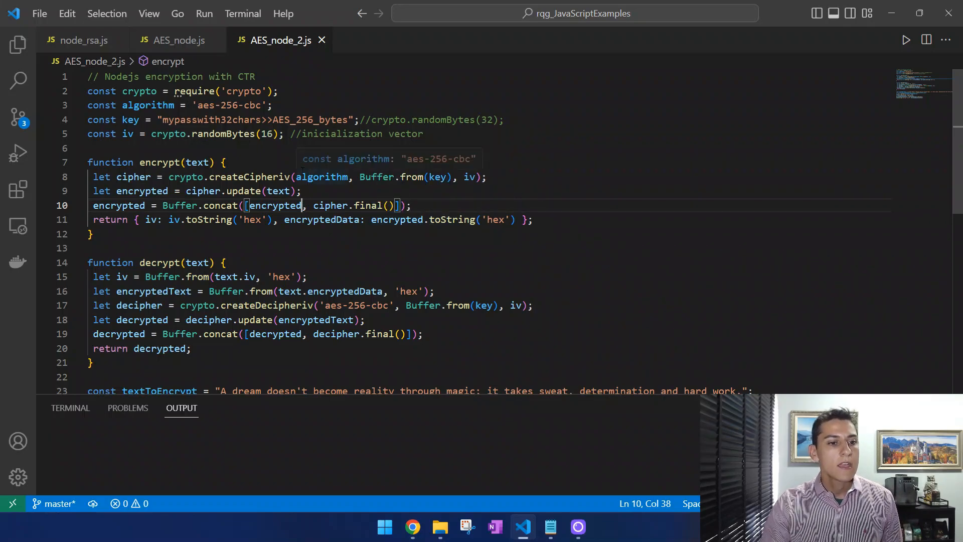
pyautogui.scroll(-3)
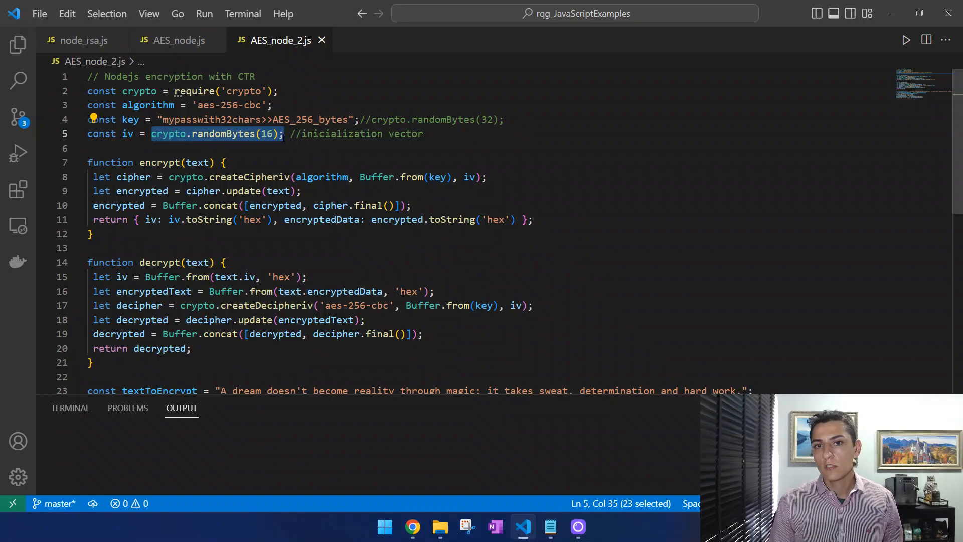
pyautogui.click(348, 119)
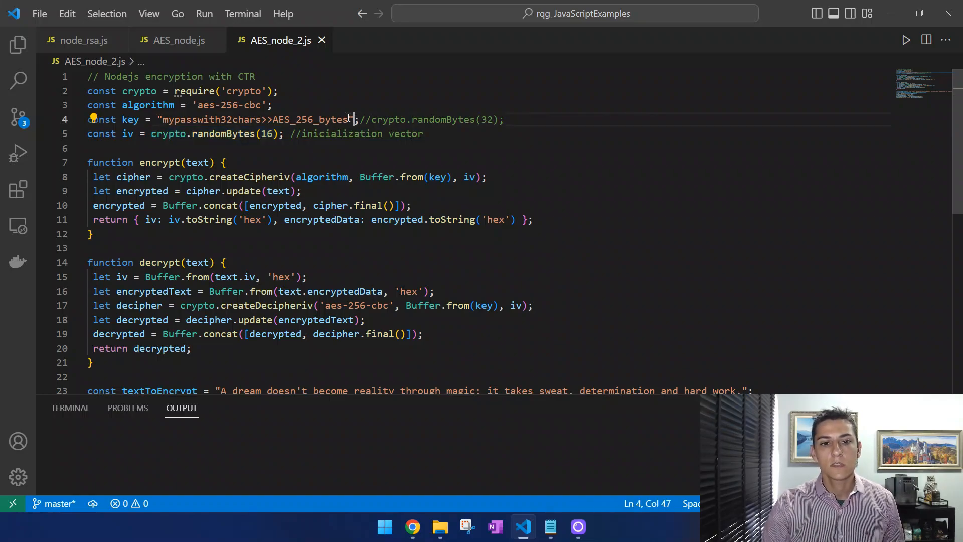
pyautogui.moveTo(354, 120); pyautogui.dragTo(150, 134)
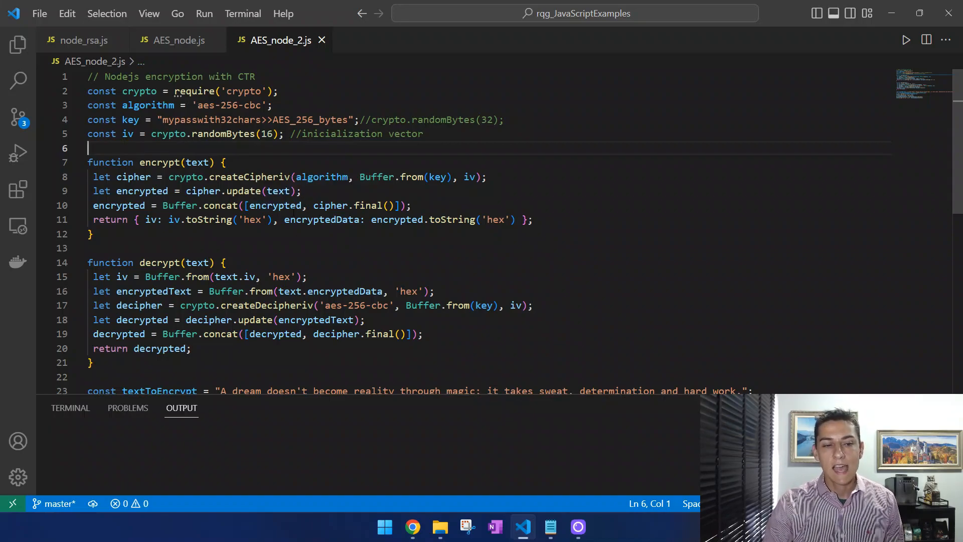
pyautogui.click(98, 247)
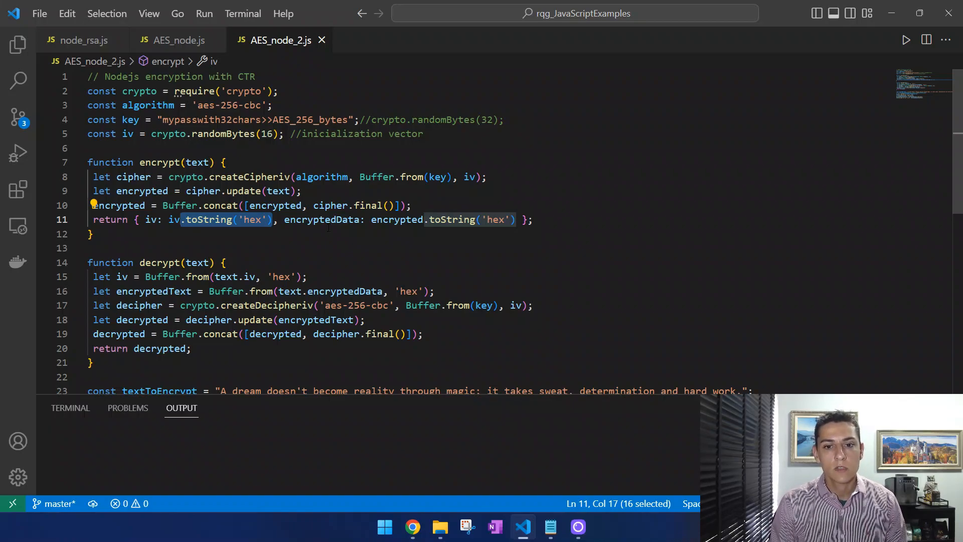
pyautogui.click(410, 205)
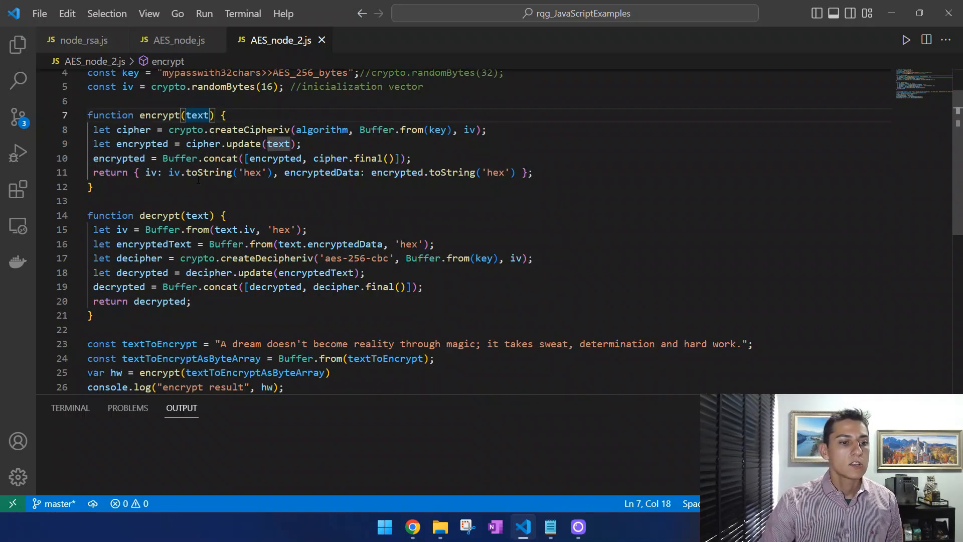
pyautogui.scroll(-3)
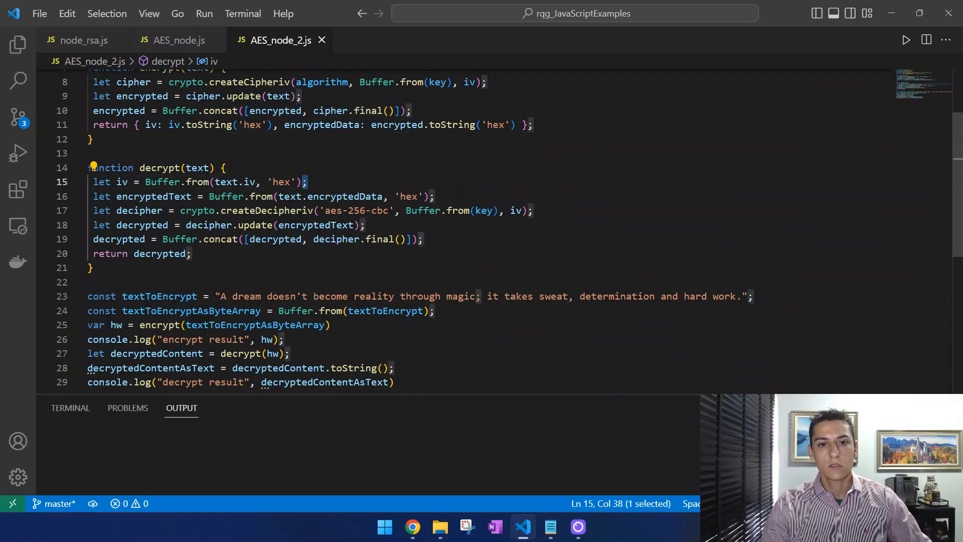
pyautogui.moveTo(307, 182); pyautogui.dragTo(181, 181)
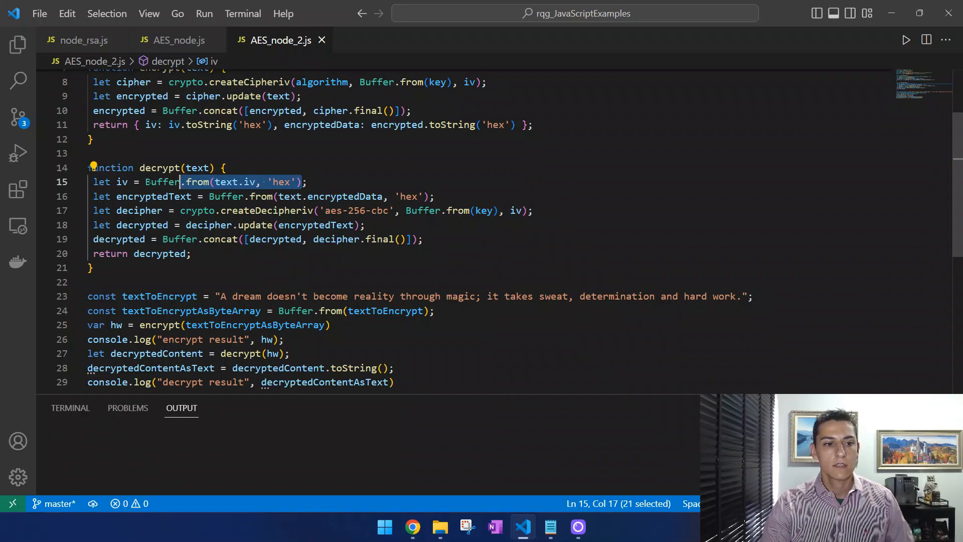
pyautogui.doubleClick(121, 182)
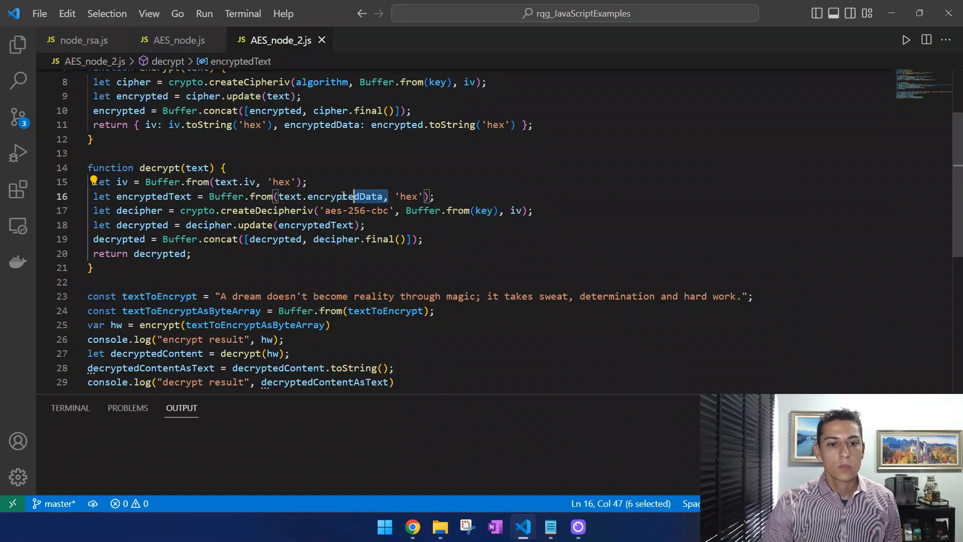
pyautogui.moveTo(354, 196); pyautogui.dragTo(282, 196)
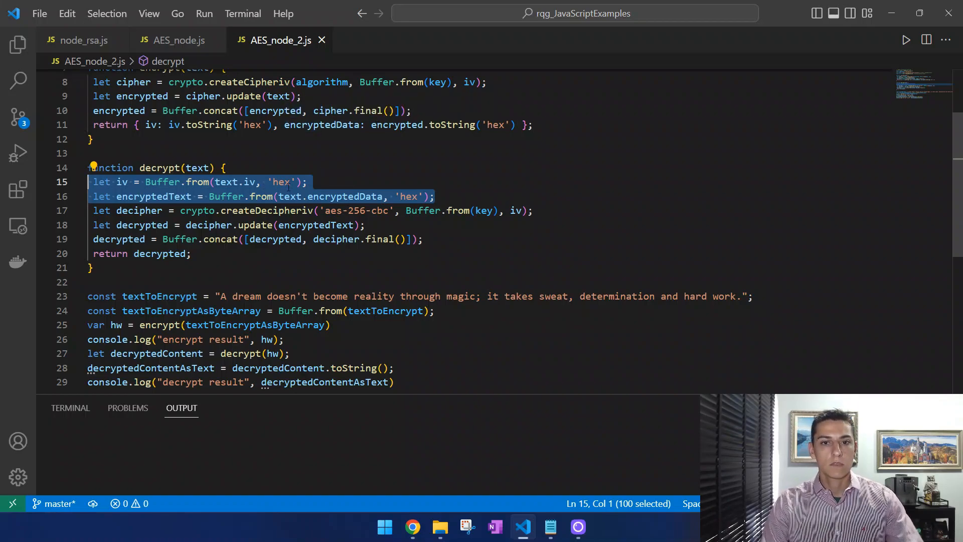
pyautogui.click(254, 225)
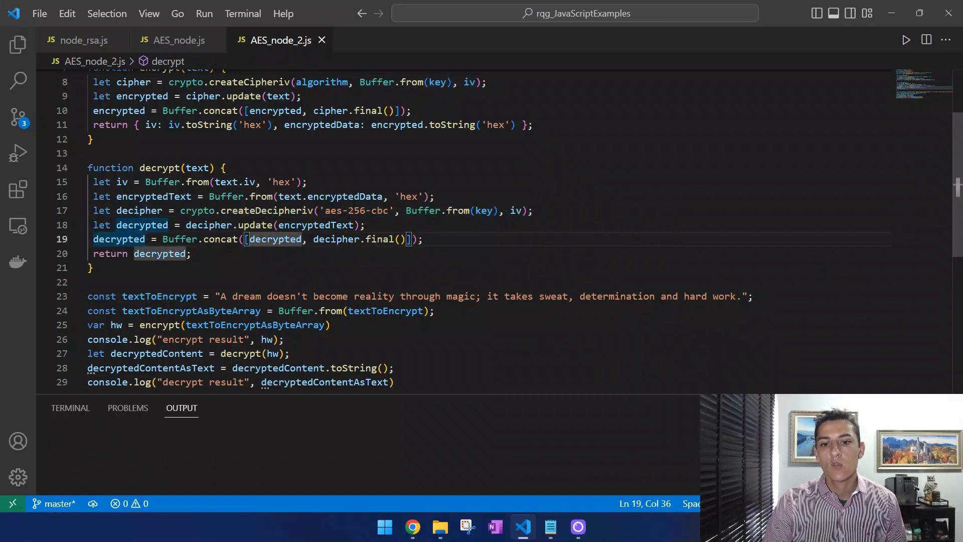
pyautogui.moveTo(121, 182)
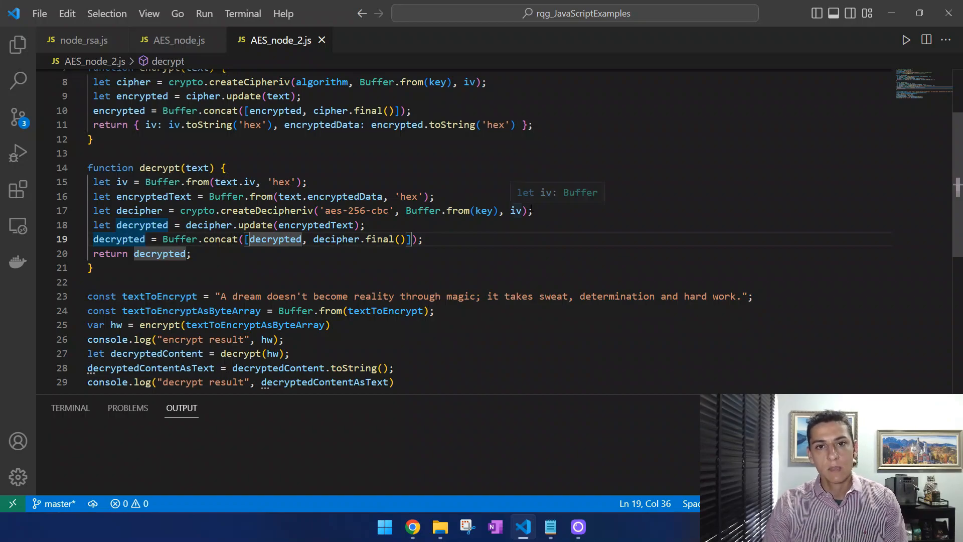
pyautogui.click(364, 225)
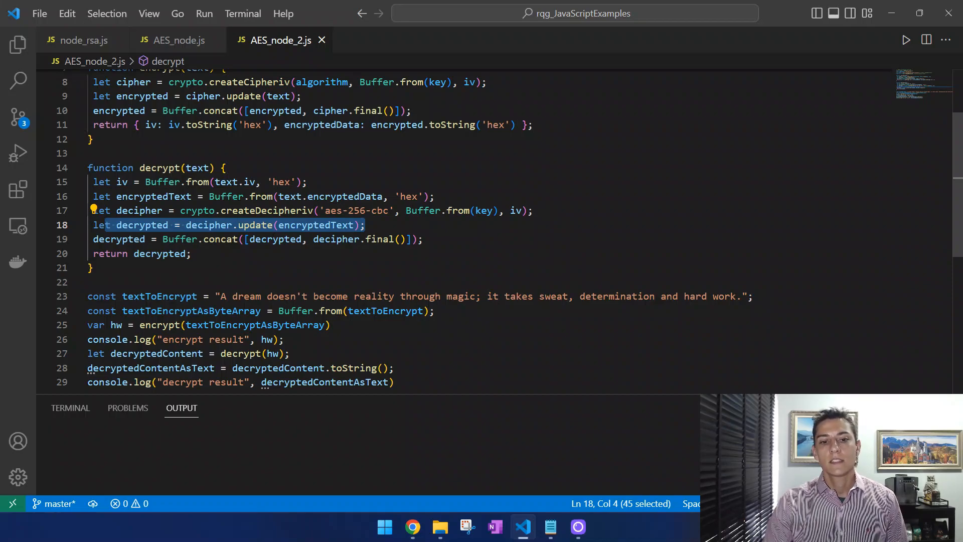
pyautogui.click(191, 253)
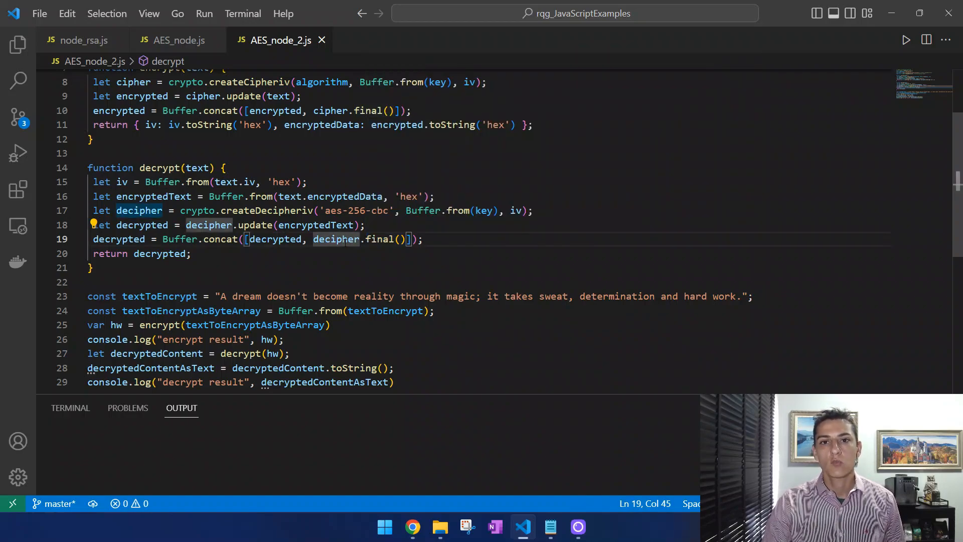
pyautogui.click(424, 239)
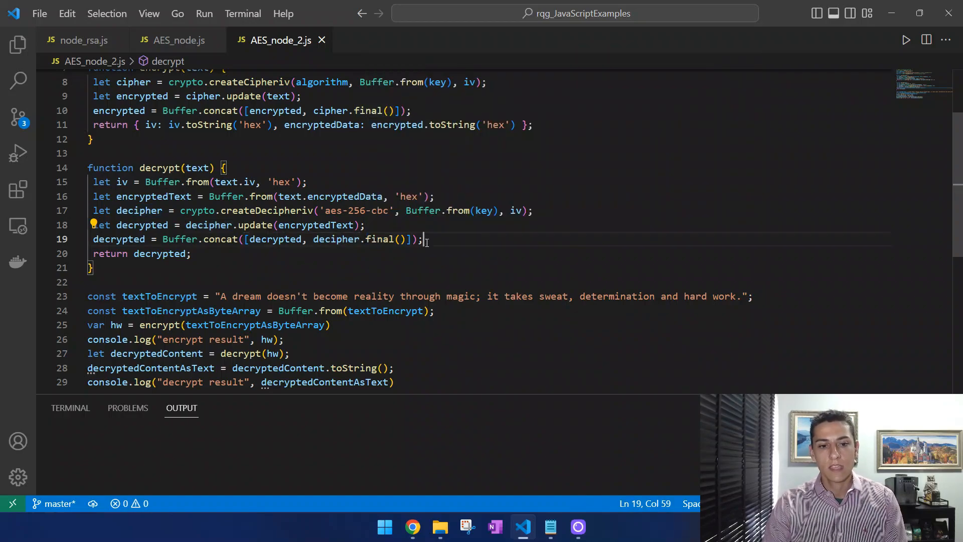
pyautogui.click(149, 254)
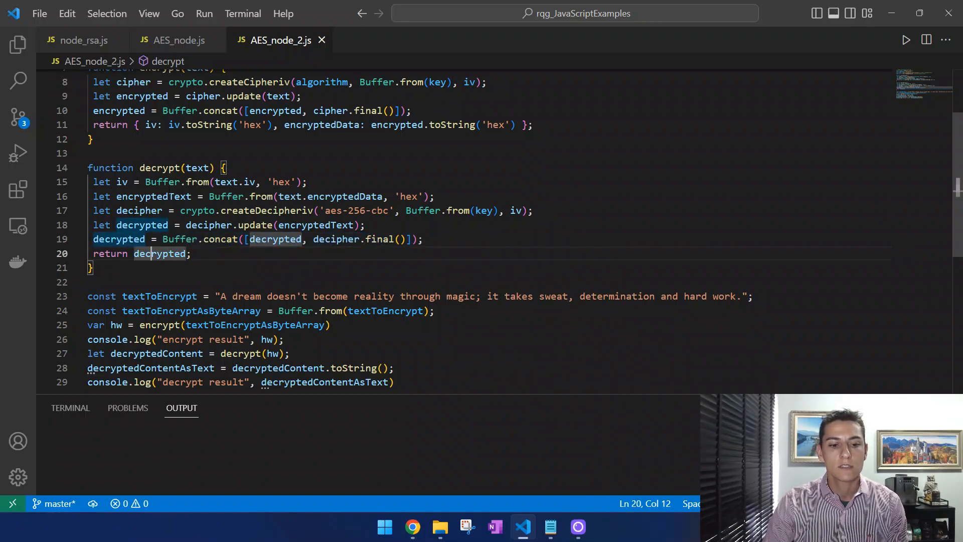
pyautogui.scroll(3)
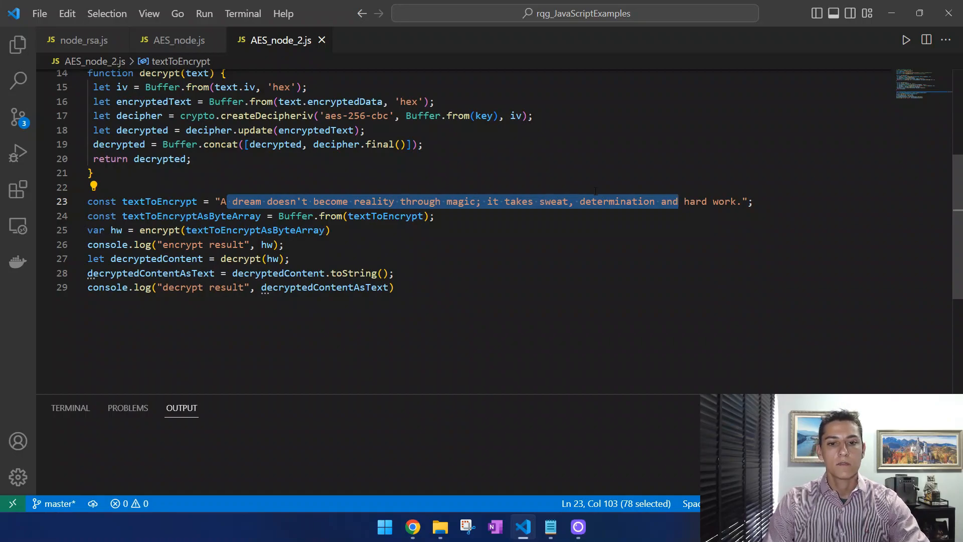
# Run AES_node_2.js to print the IV, encrypted hex data and decrypted sentence
pyautogui.click(313, 230)
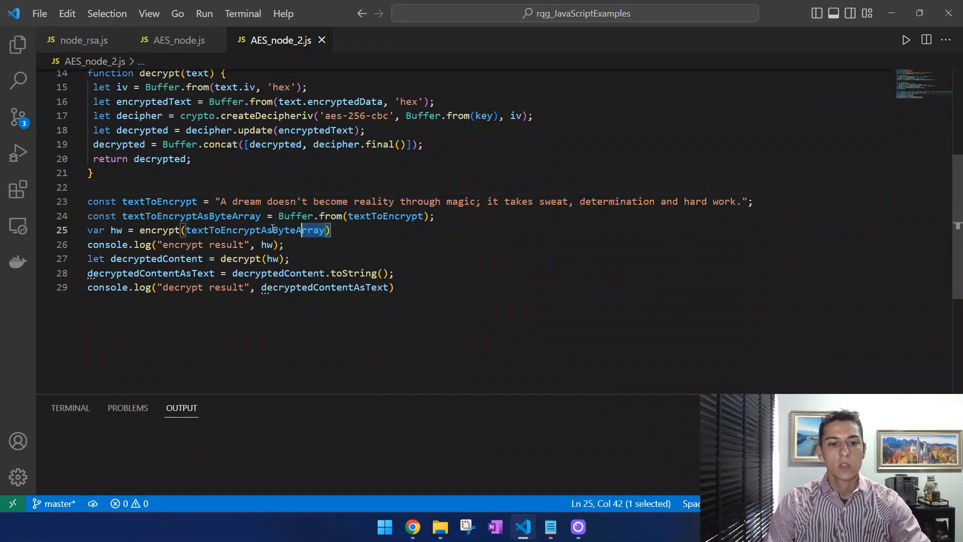
pyautogui.click(280, 245)
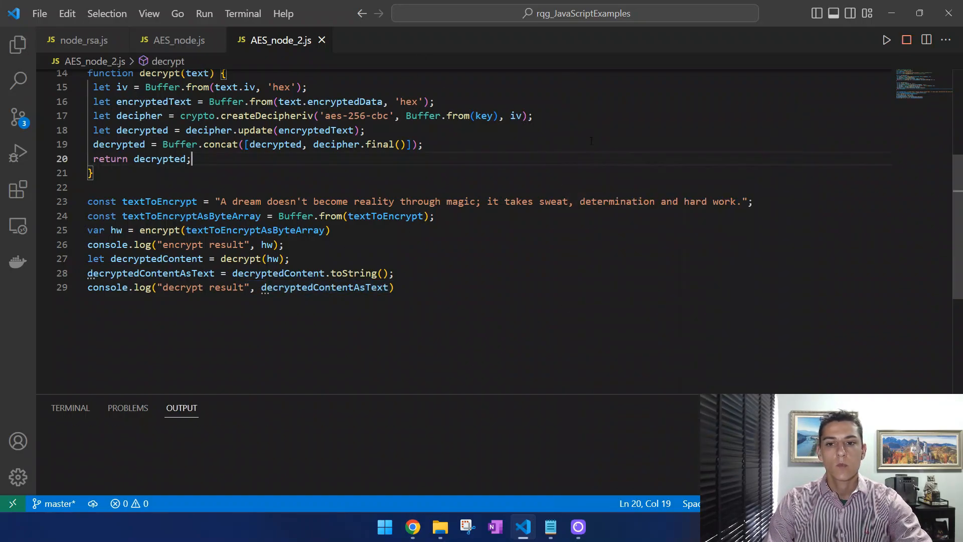
pyautogui.click(887, 39)
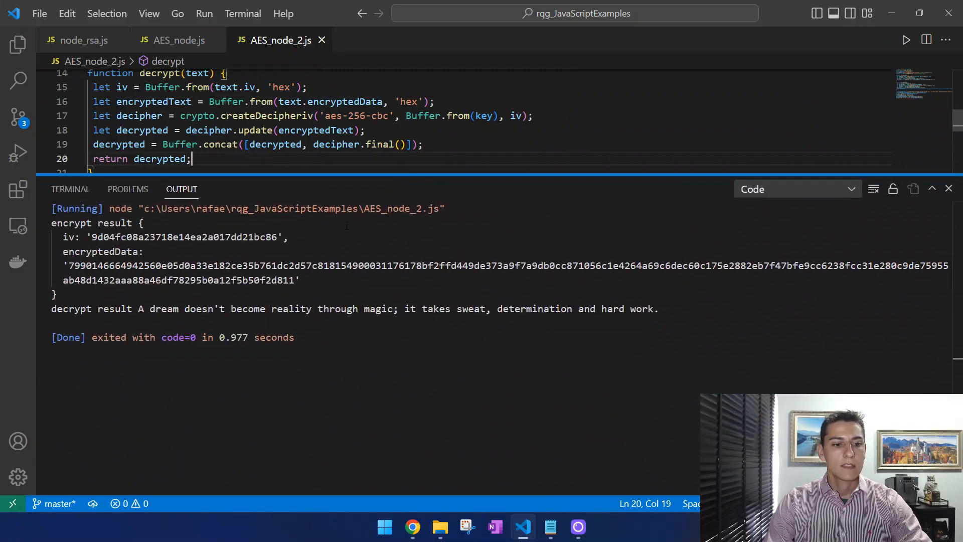